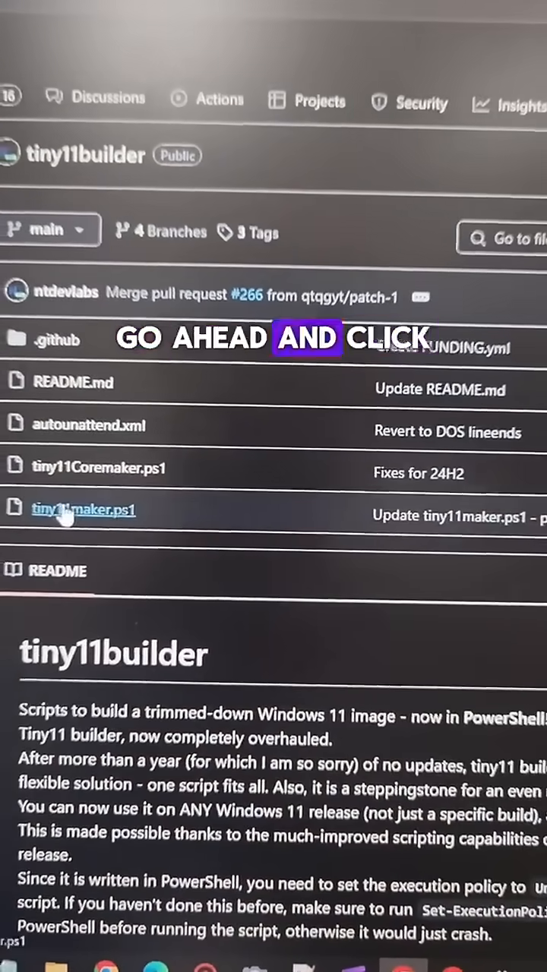
- View the tiny11maker.ps1 script's source code in the tiny11builder repository
{"action": "left_click", "coordinate": [83, 509]}
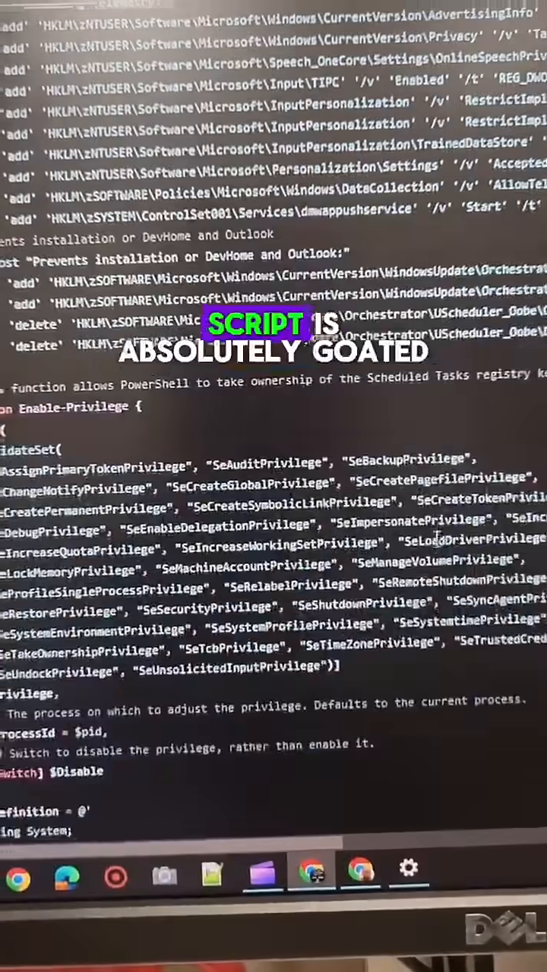
{"action": "scroll", "scroll_direction": "down", "scroll_amount": 3}
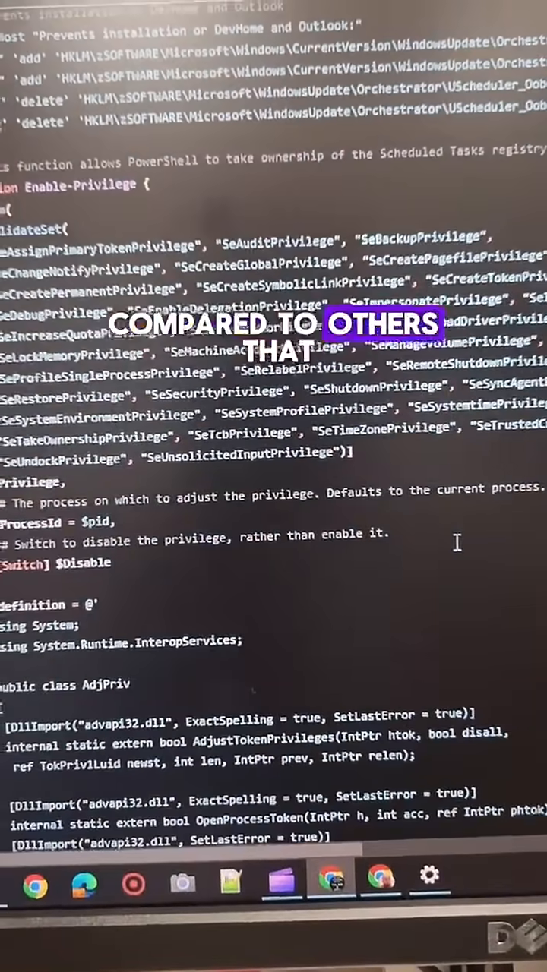
{"action": "scroll", "scroll_direction": "down", "scroll_amount": 3}
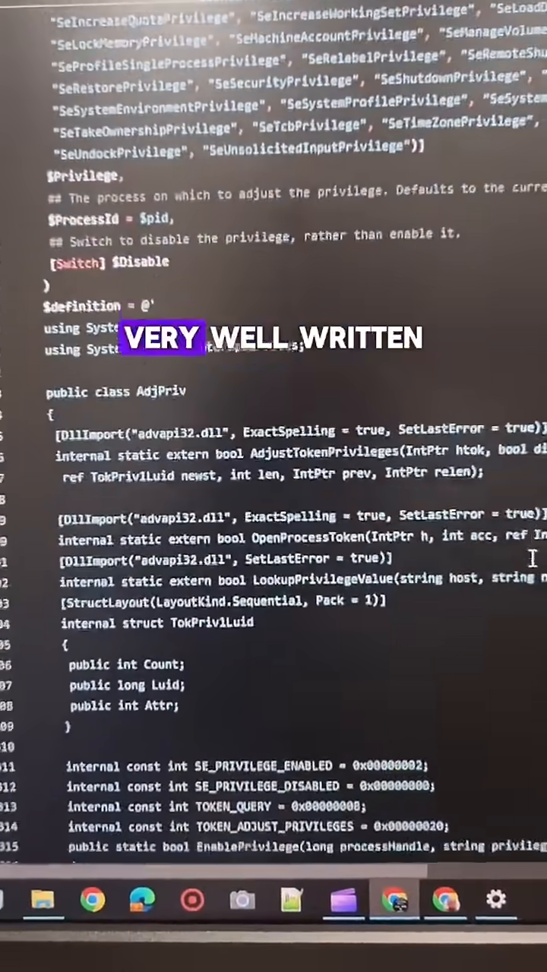
{"action": "scroll", "scroll_direction": "down", "scroll_amount": 3}
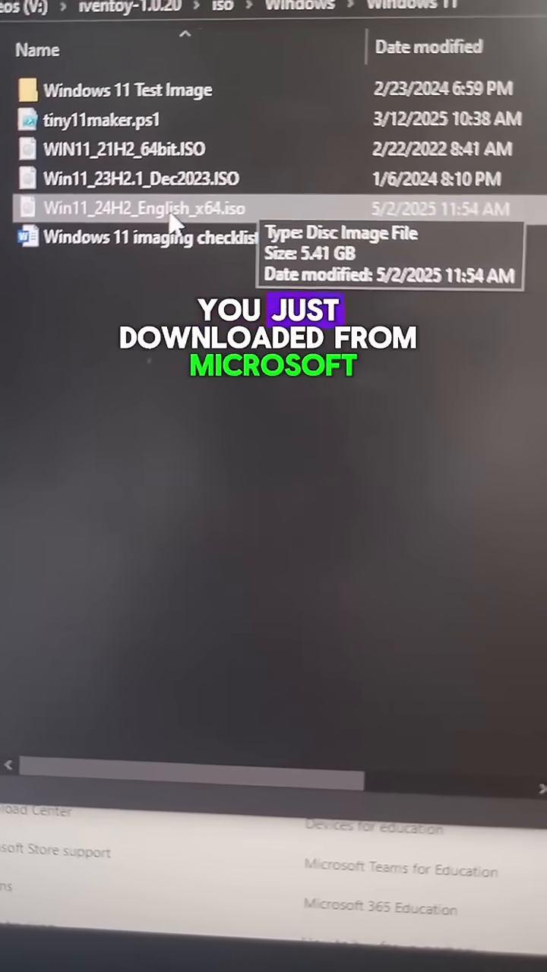
- Mount the Win11_24H2_English_x64.iso image, accepting the security warning
{"action": "double_click", "coordinate": [143, 208]}
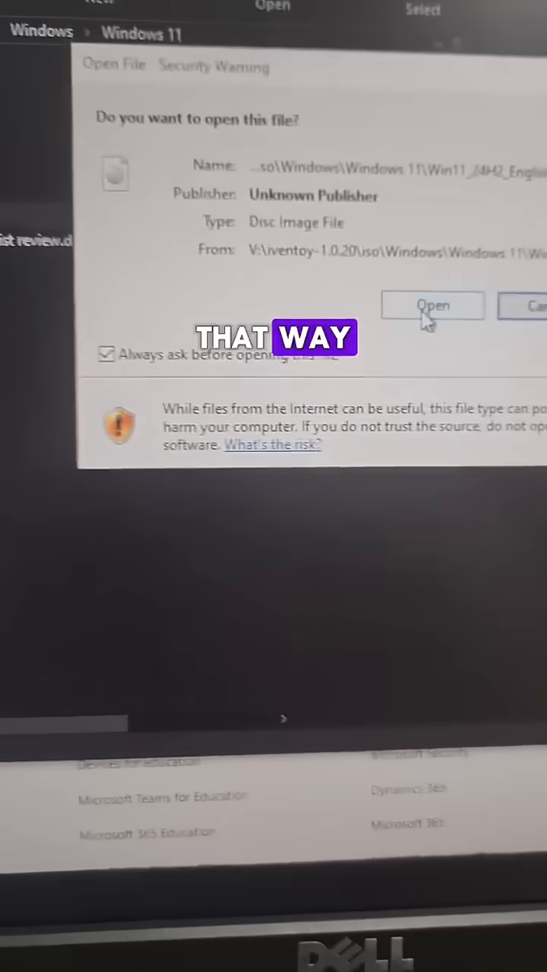
{"action": "left_click", "coordinate": [432, 304]}
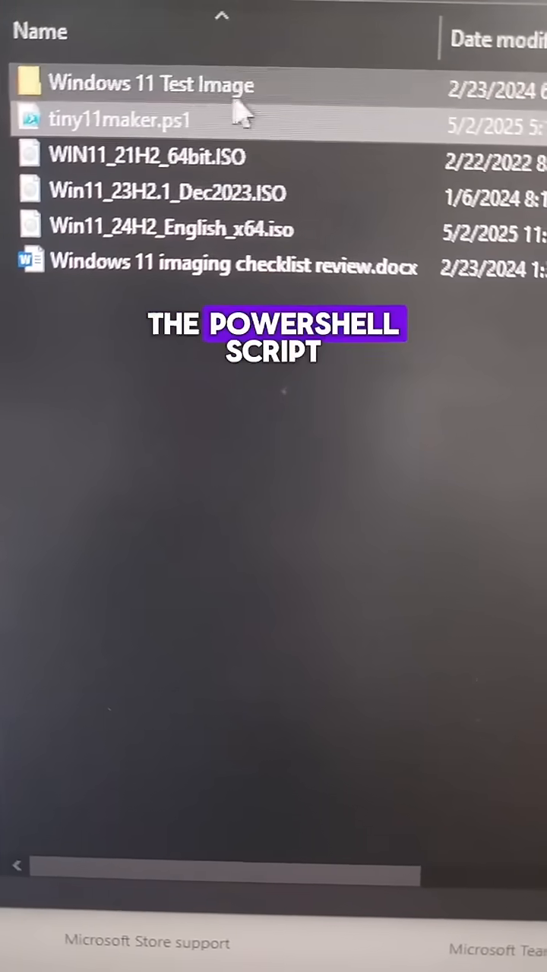
- Unblock the downloaded tiny11maker.ps1 script through its Properties
{"action": "right_click", "coordinate": [122, 120]}
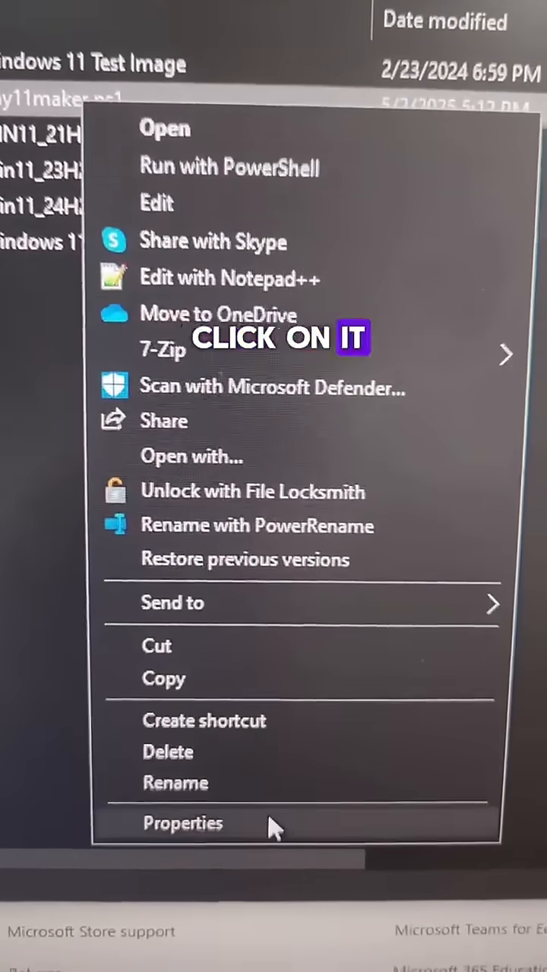
{"action": "left_click", "coordinate": [182, 824]}
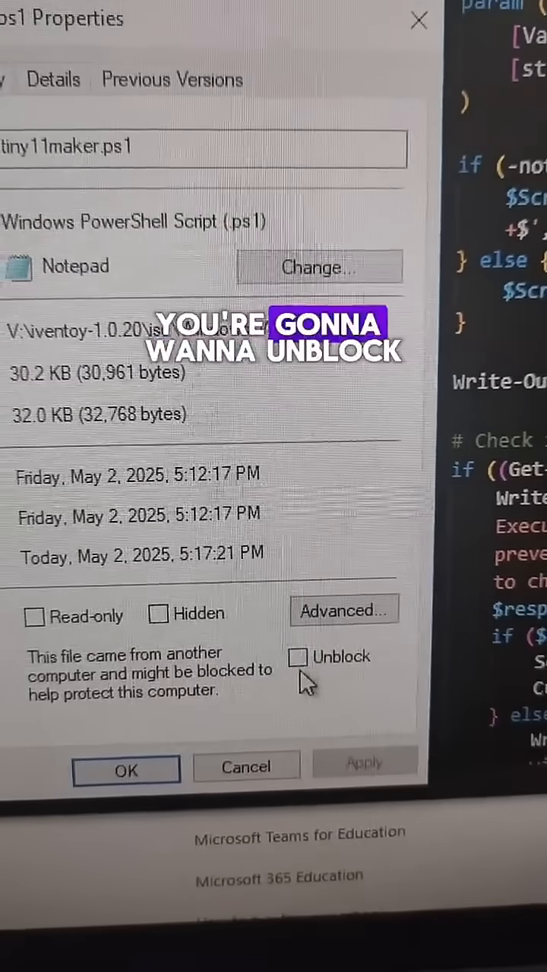
{"action": "left_click", "coordinate": [296, 657]}
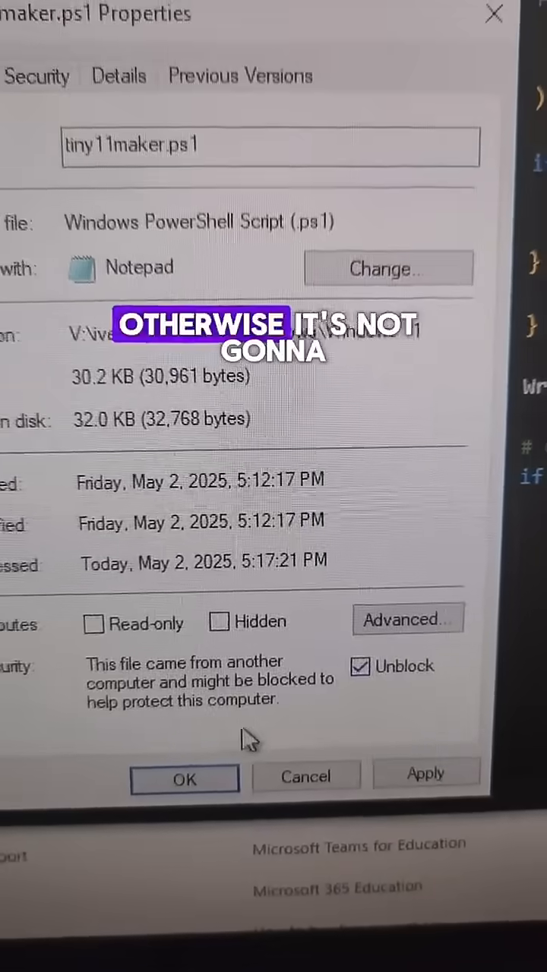
{"action": "left_click", "coordinate": [184, 778]}
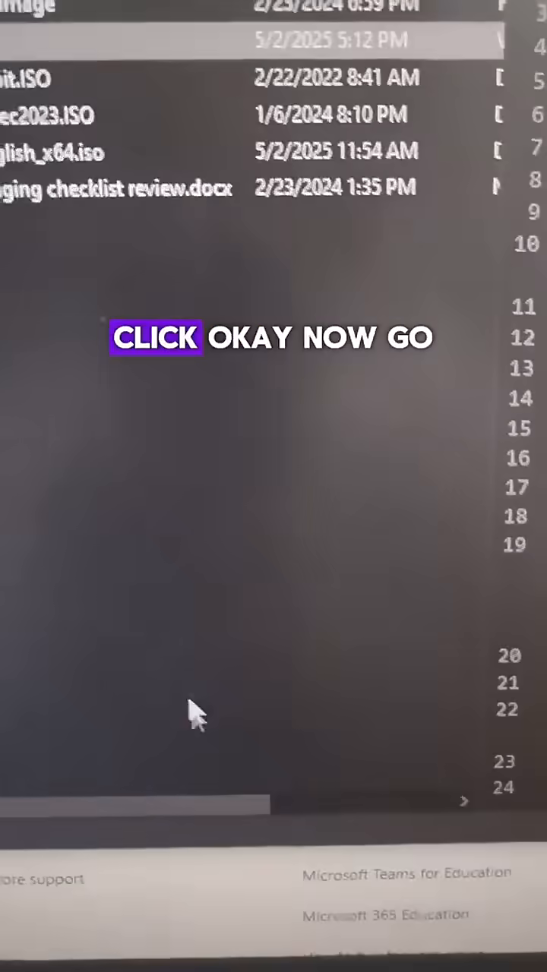
- Run tiny11maker.ps1 with PowerShell elevated, reaching the Tiny11 image creator's drive-letter prompt
{"action": "right_click", "coordinate": [73, 152]}
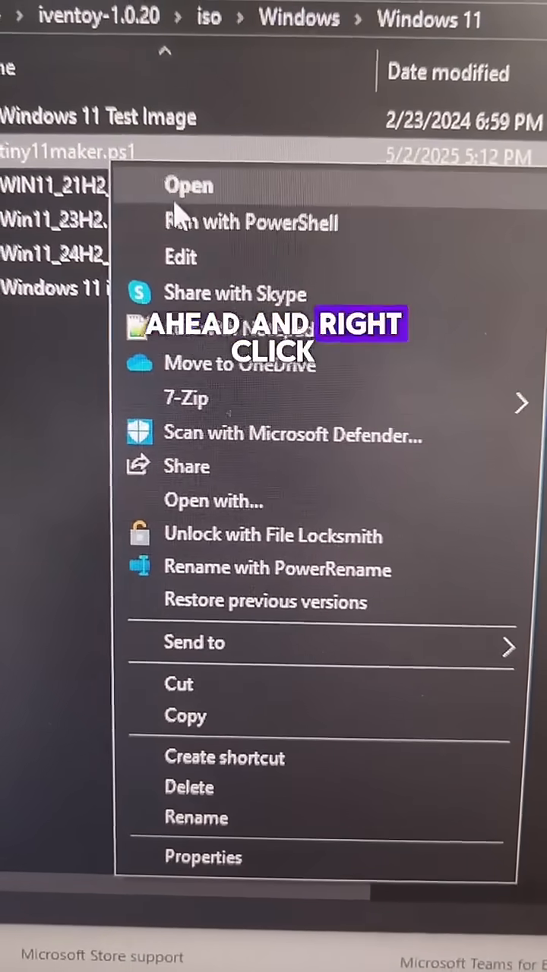
{"action": "left_click", "coordinate": [251, 222]}
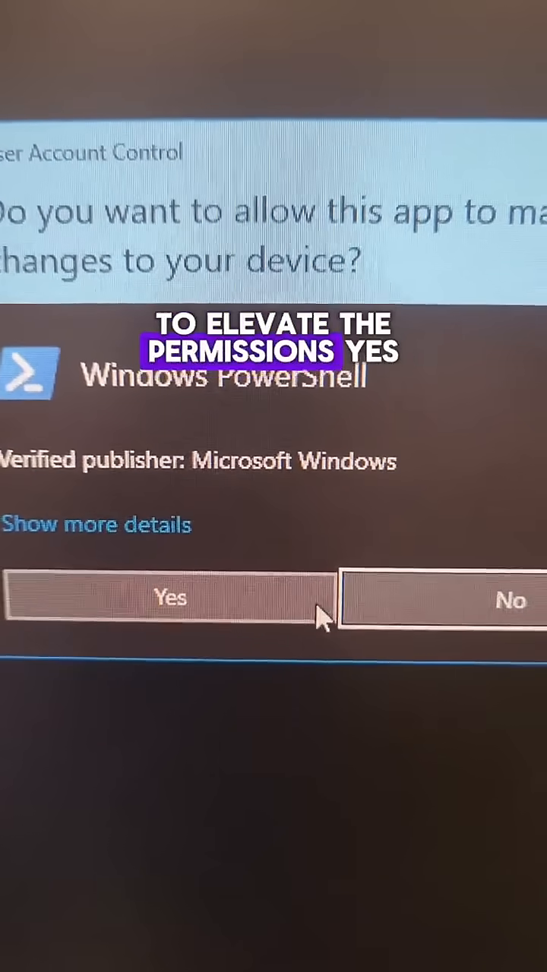
{"action": "left_click", "coordinate": [171, 599]}
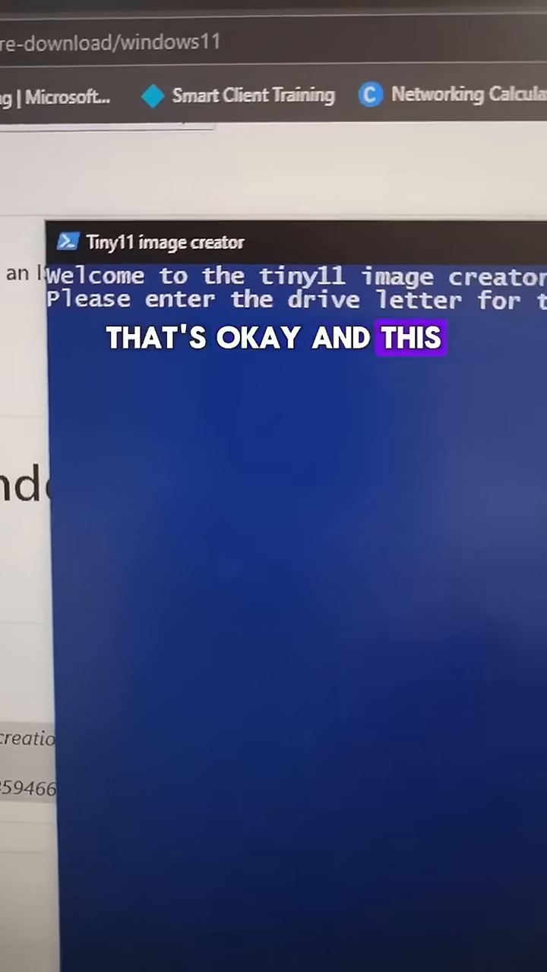